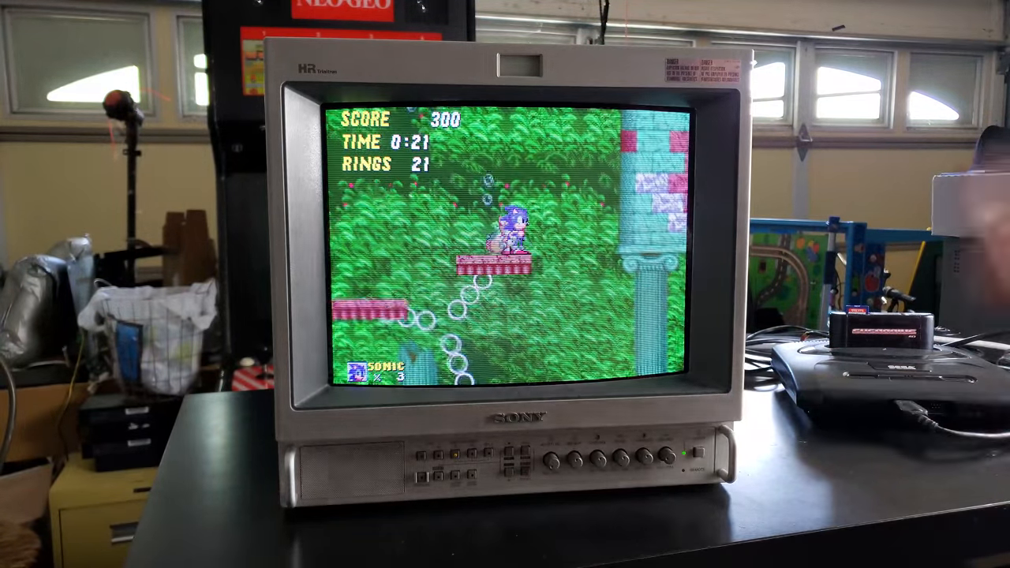
pyautogui.click(511, 458)
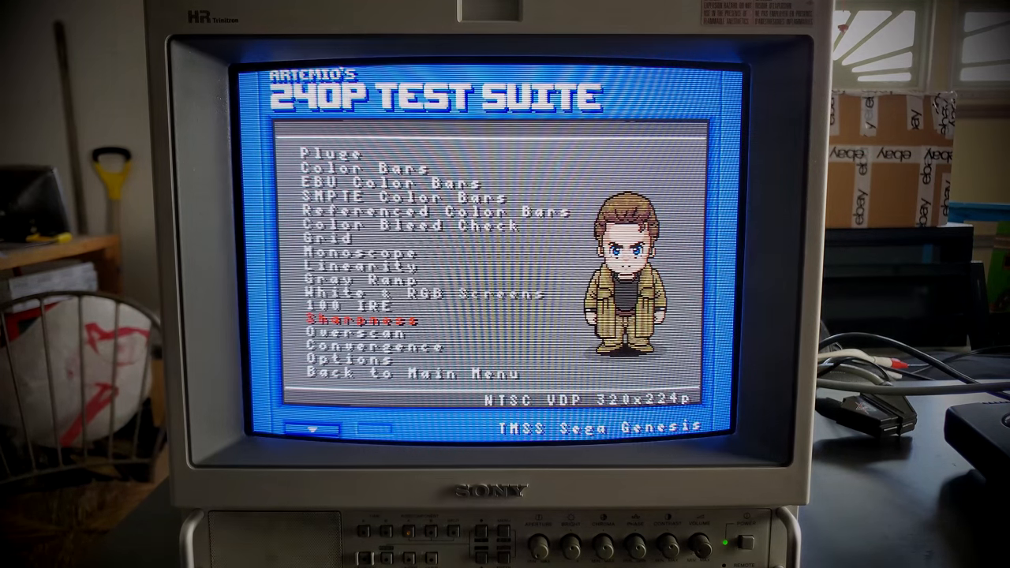
pyautogui.press('down')
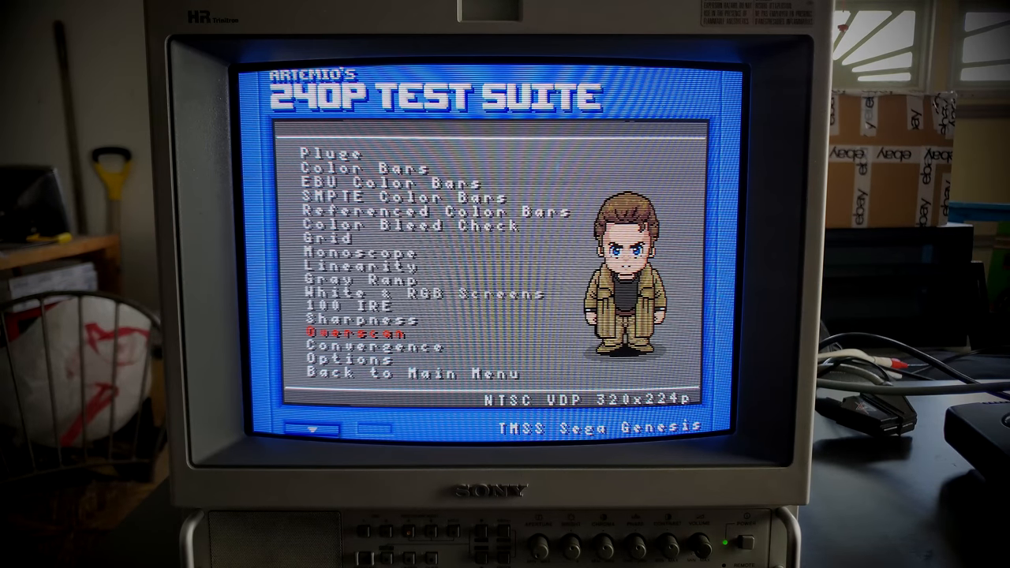